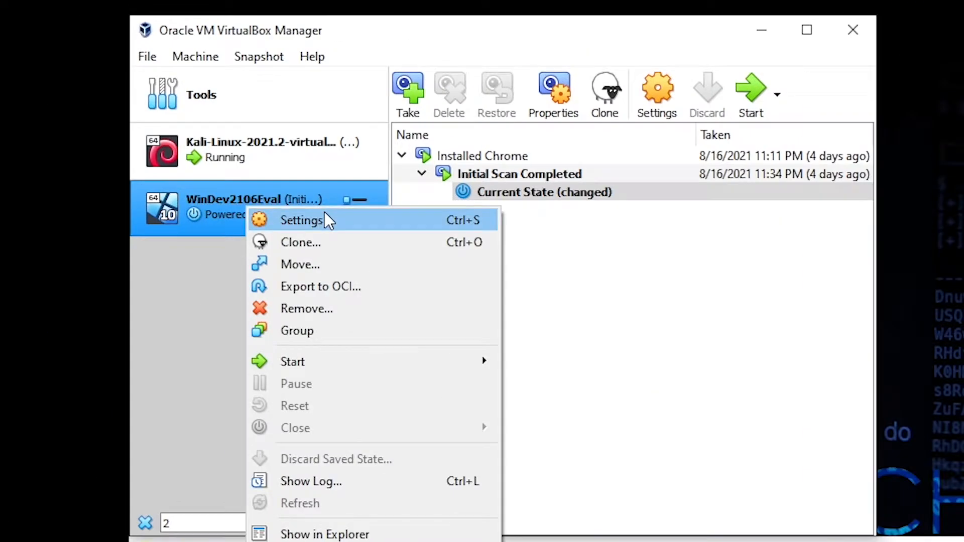
Open WinDev2106Eval's settings, review its 8192 MB base memory, then view Display settings.
click(301, 220)
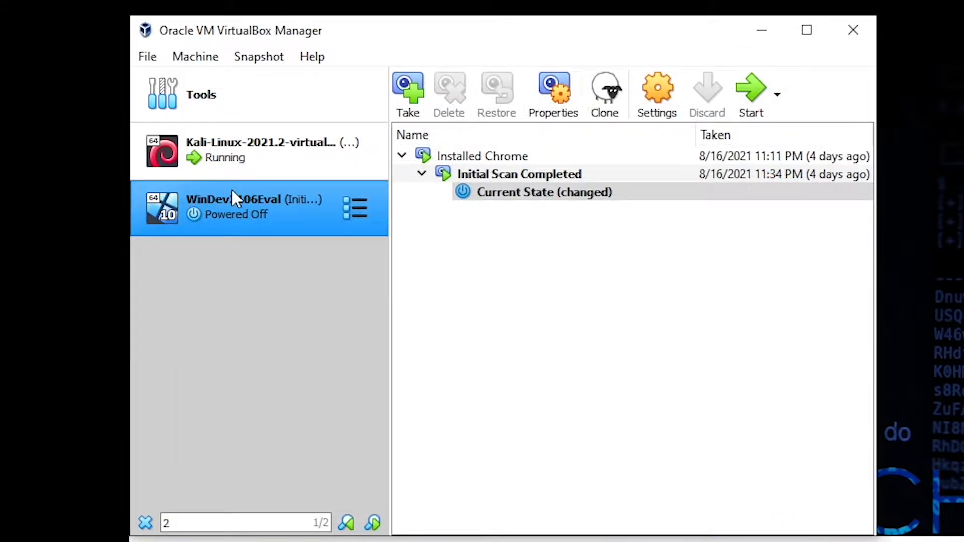
right_click(233, 207)
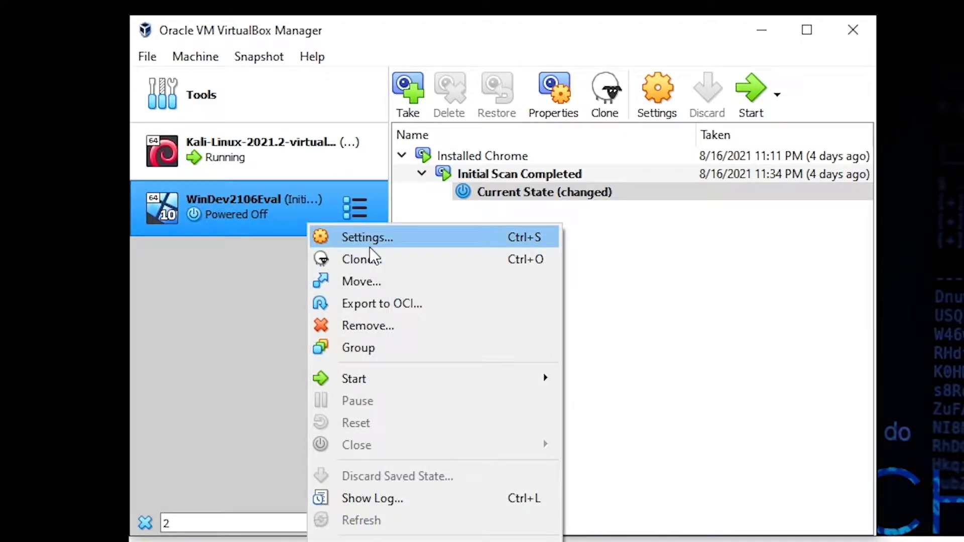
click(366, 238)
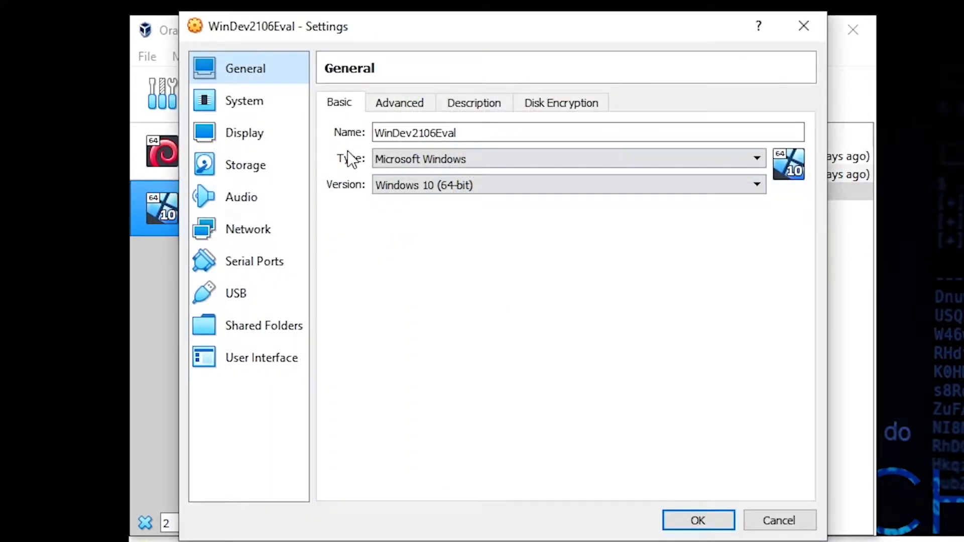
click(244, 101)
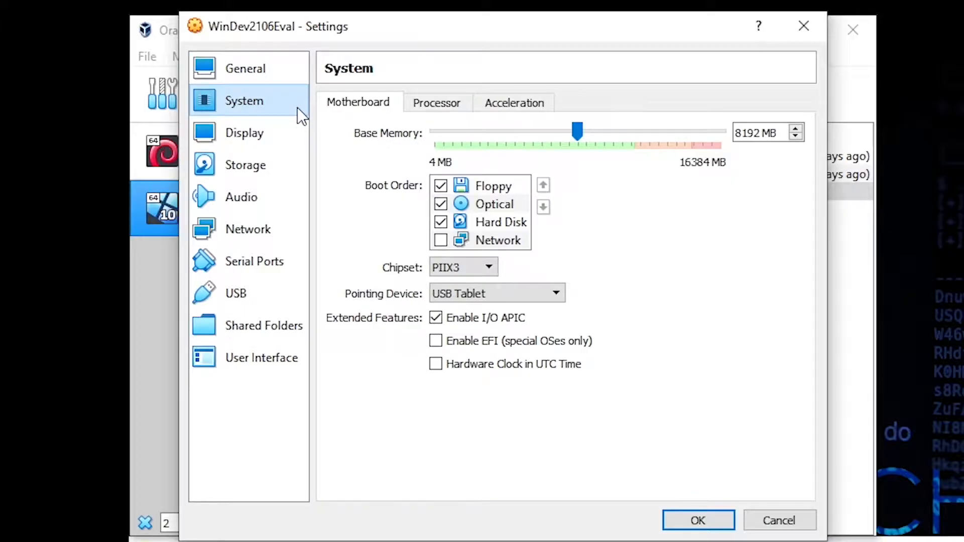
mouse_move(236, 106)
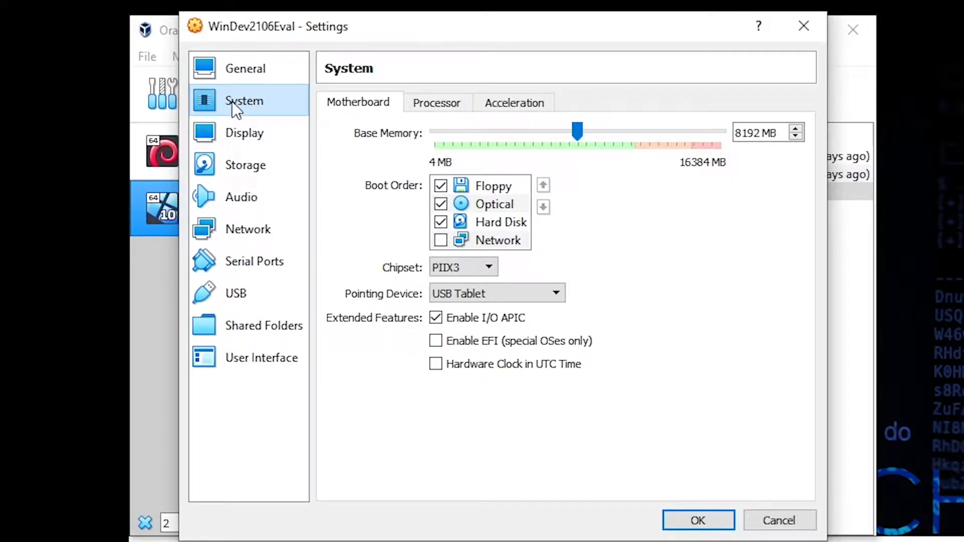
mouse_move(618, 150)
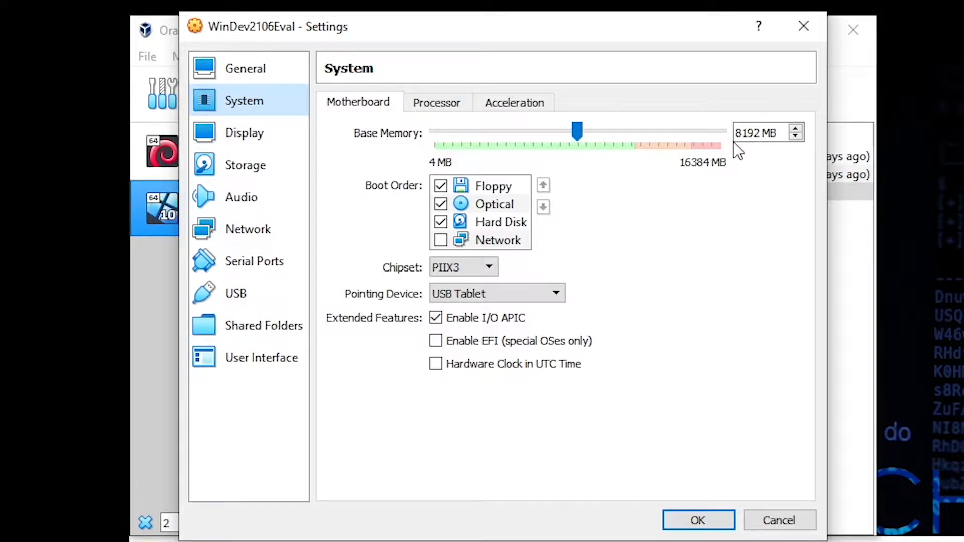
mouse_move(649, 152)
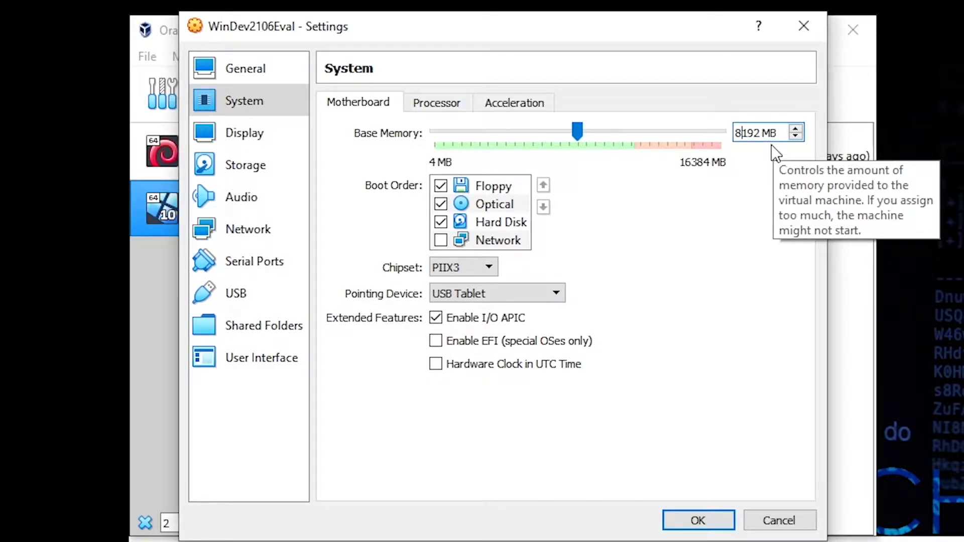
mouse_move(776, 168)
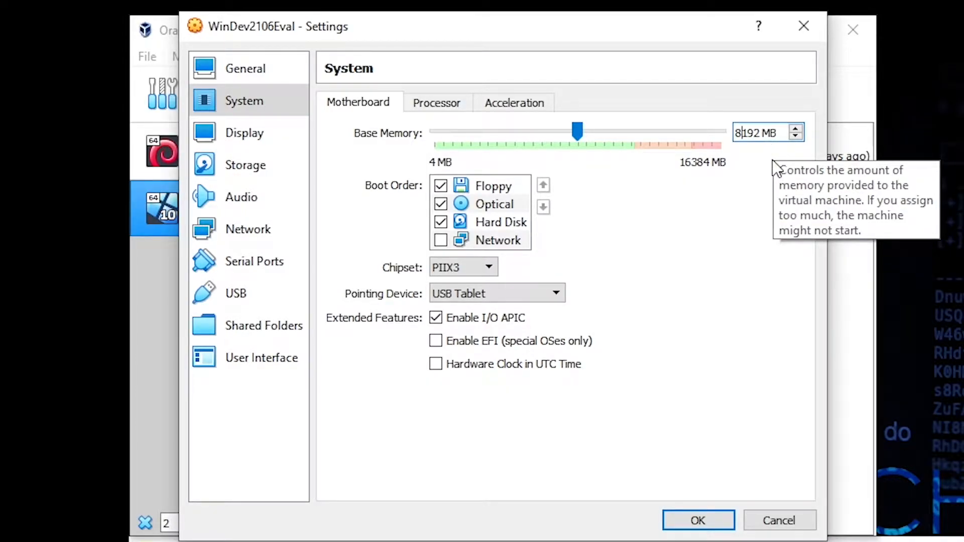
mouse_move(789, 178)
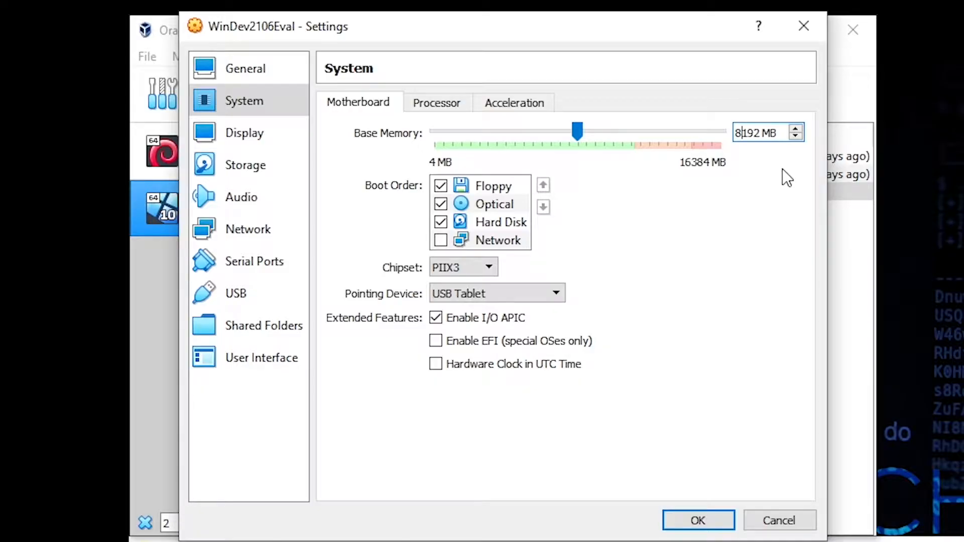
mouse_move(780, 195)
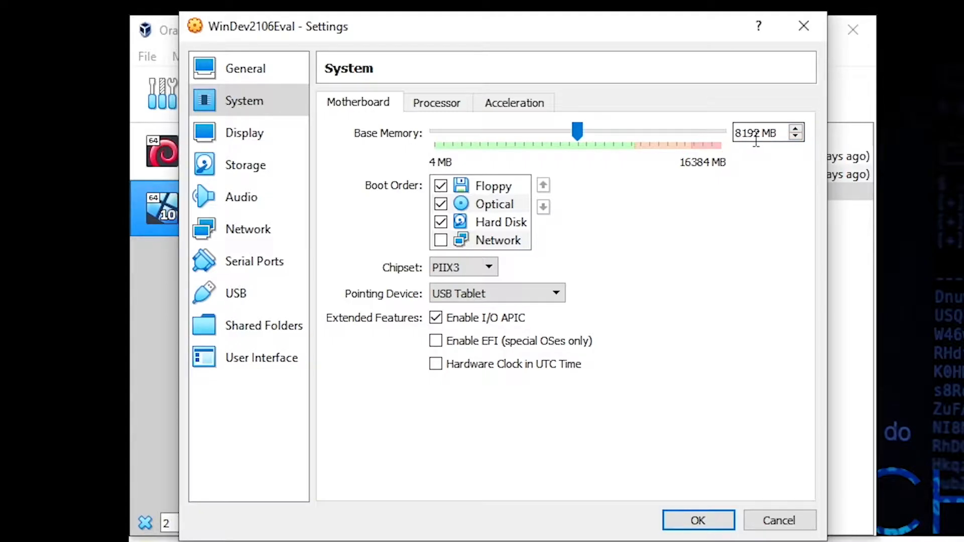
click(244, 133)
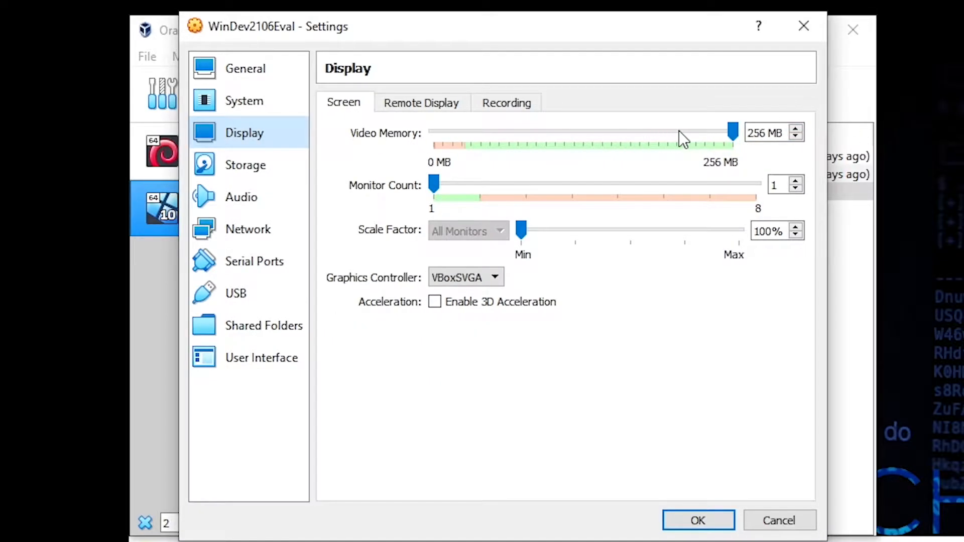
mouse_move(732, 132)
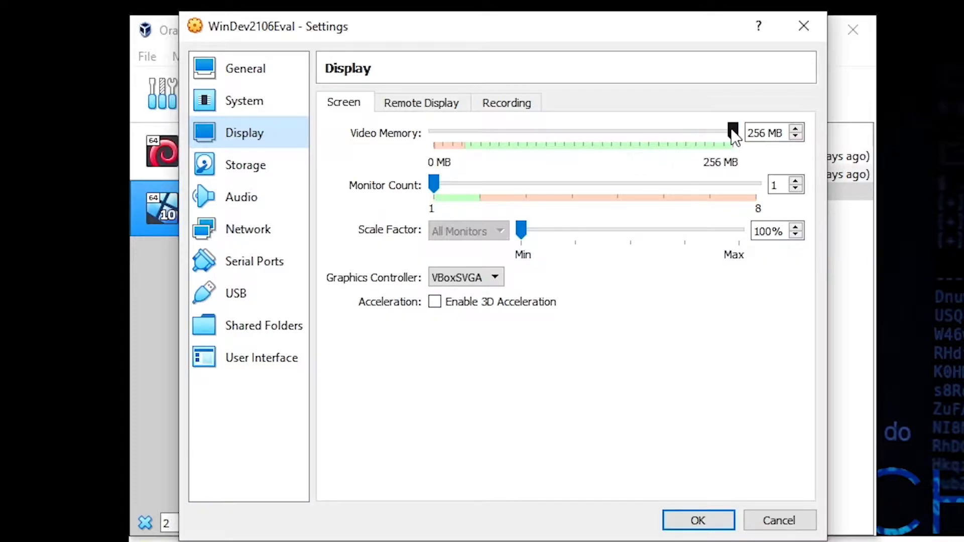
mouse_move(731, 134)
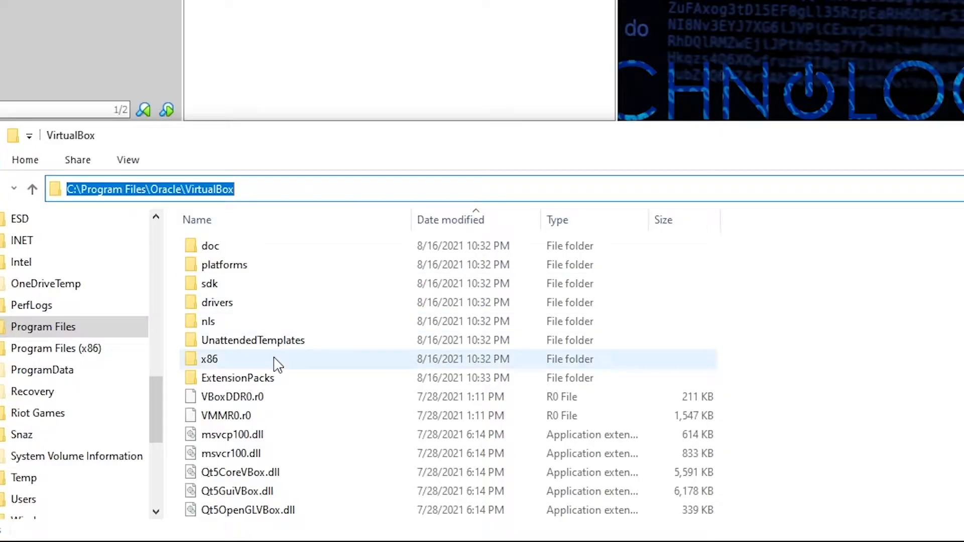
Inspect the VBoxDDR0.r0 file and drivers folder, then reopen the VirtualBox install folder.
click(233, 397)
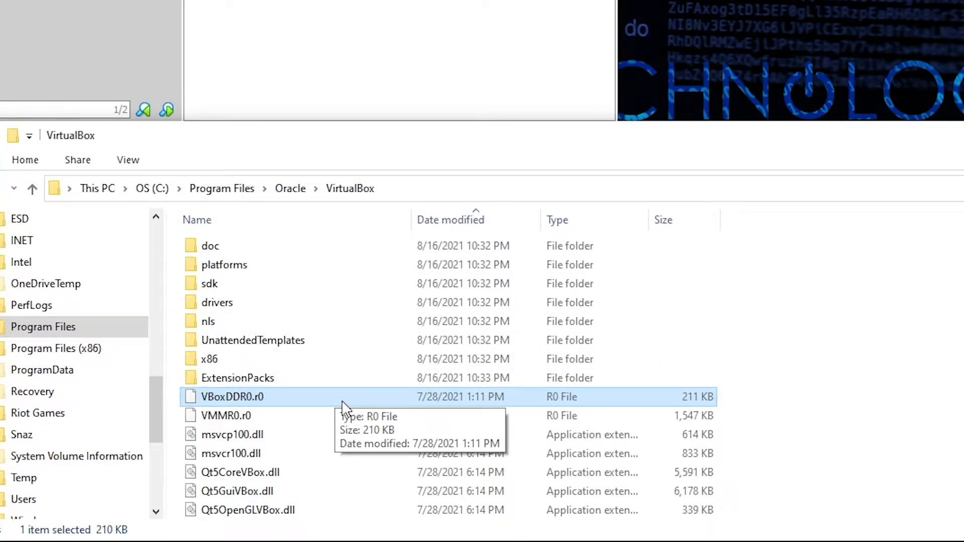
right_click(233, 396)
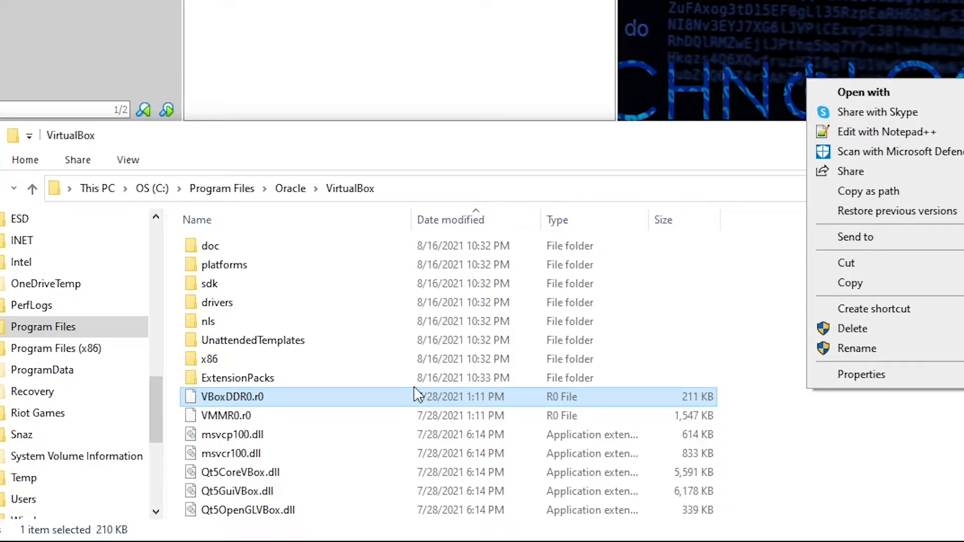
mouse_move(249, 421)
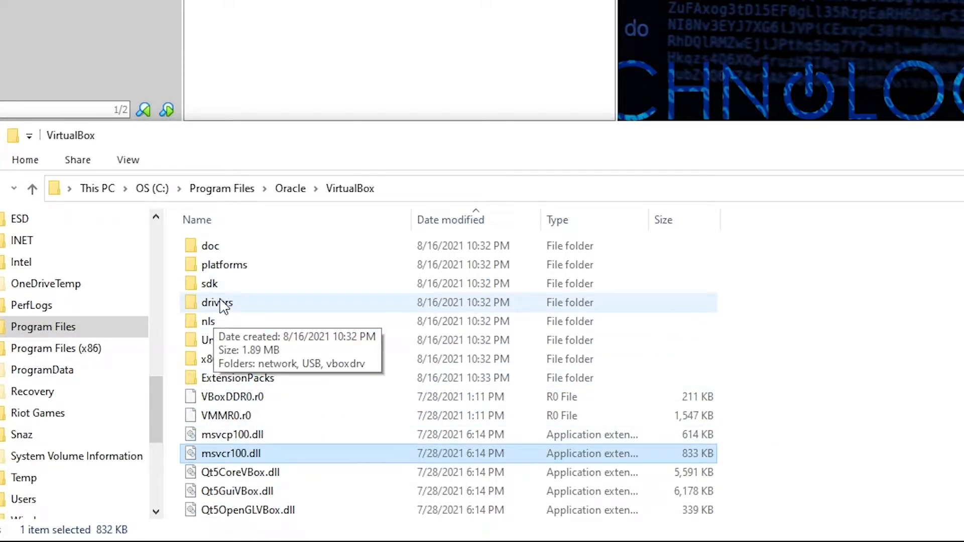
right_click(216, 303)
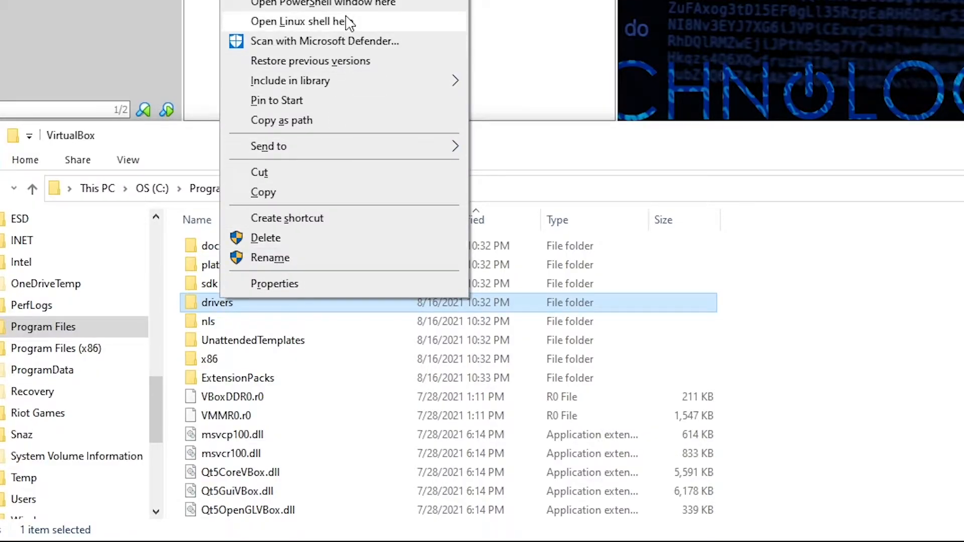
mouse_move(576, 138)
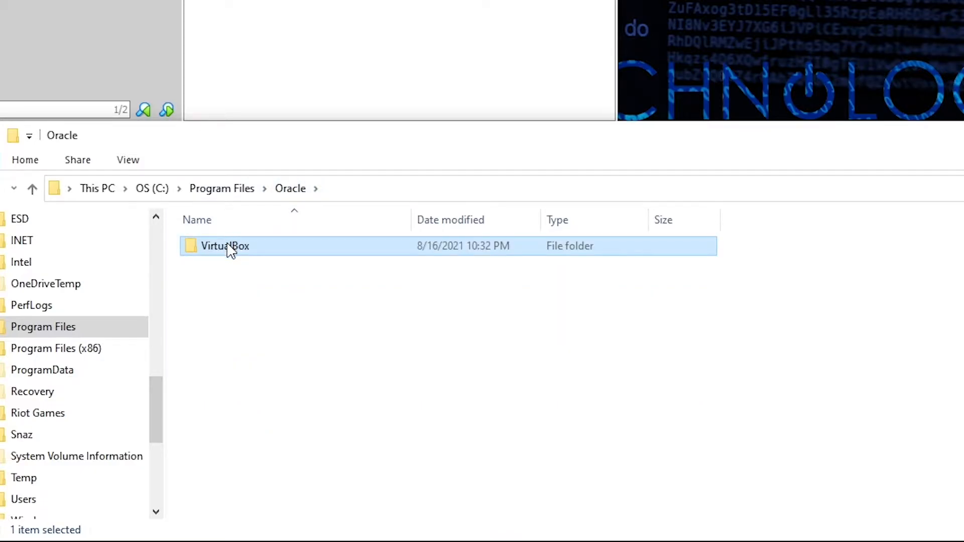
double_click(225, 246)
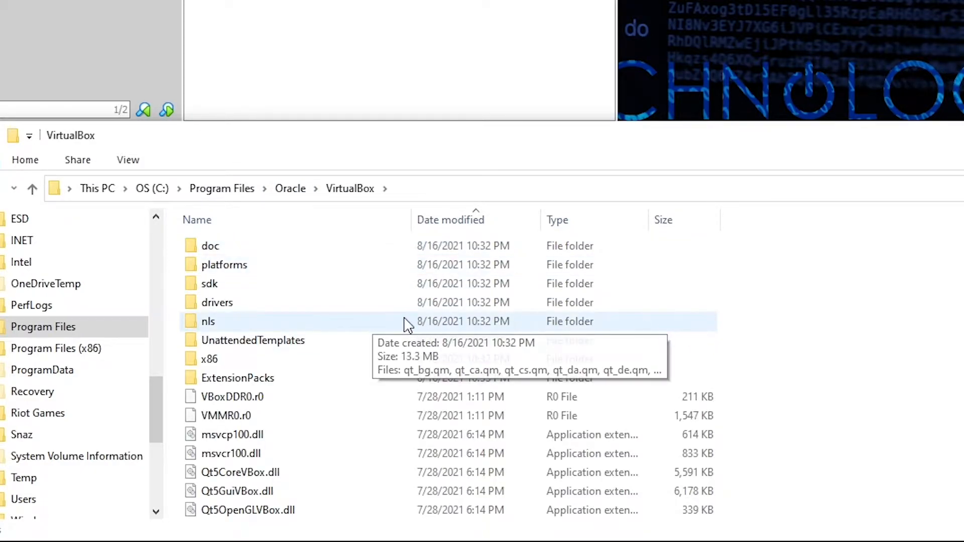
mouse_move(361, 302)
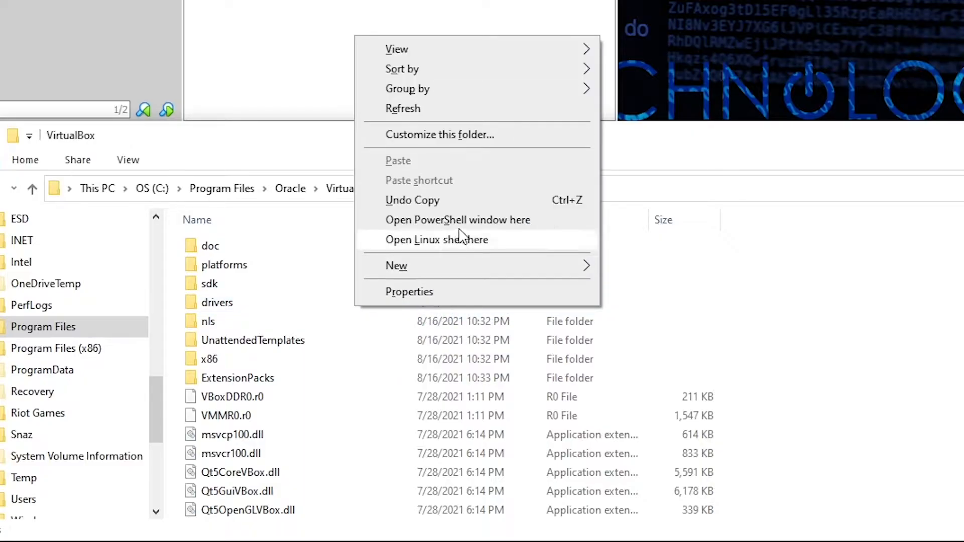
mouse_move(485, 233)
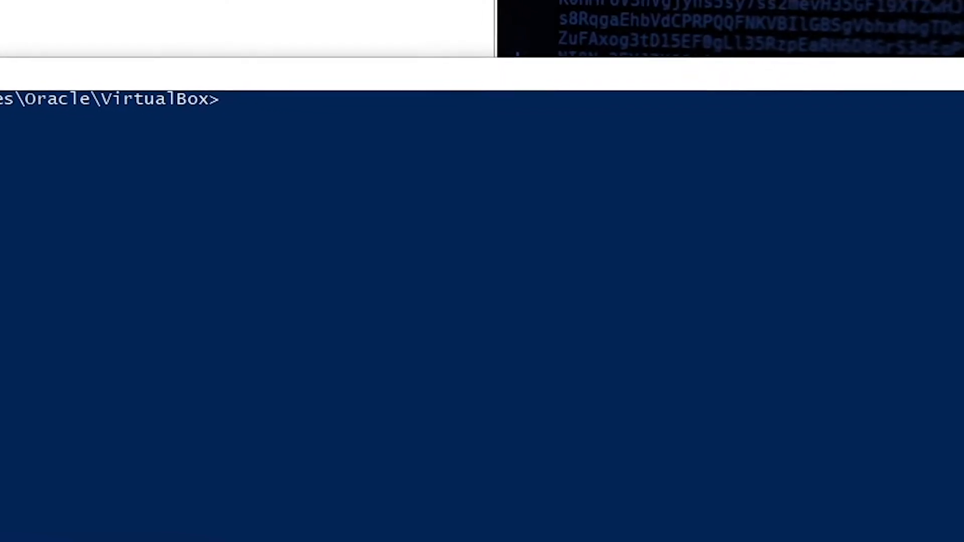
Enter '.\VBoxManage.exe modifyvm WinDev2106Eval --vram 256' in PowerShell, editing it to add 'MB'.
text(.\VBoxManage.exe modifyvm WinDev2106Eval --vram 256)
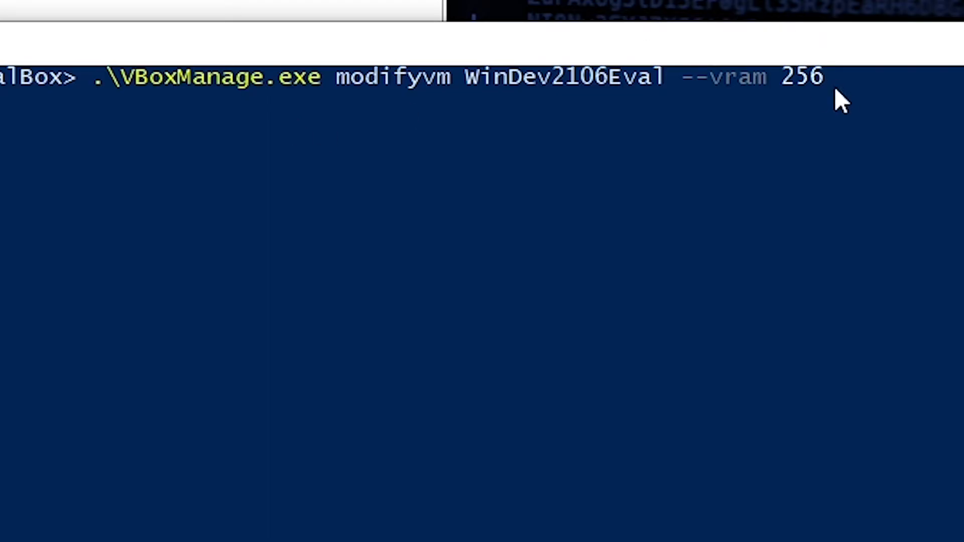
double_click(571, 78)
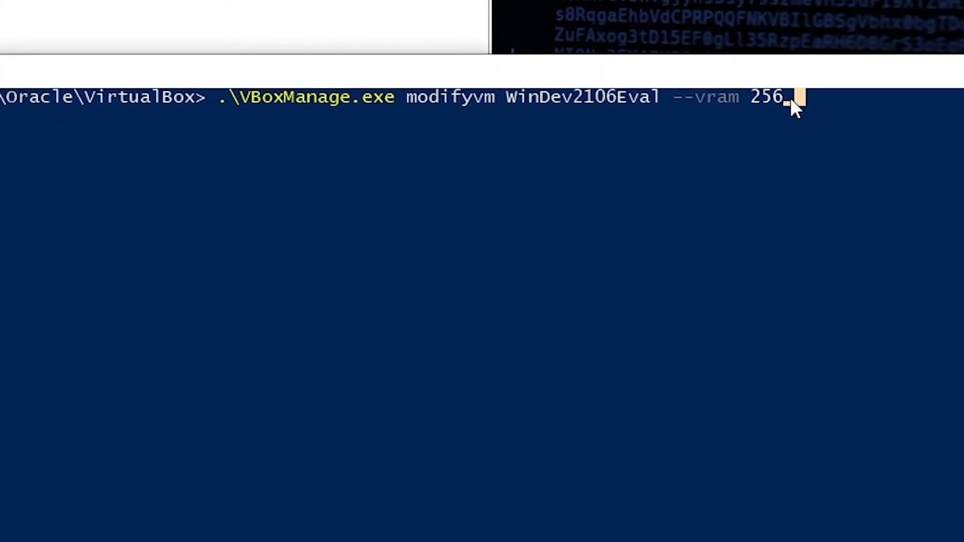
text(MB)
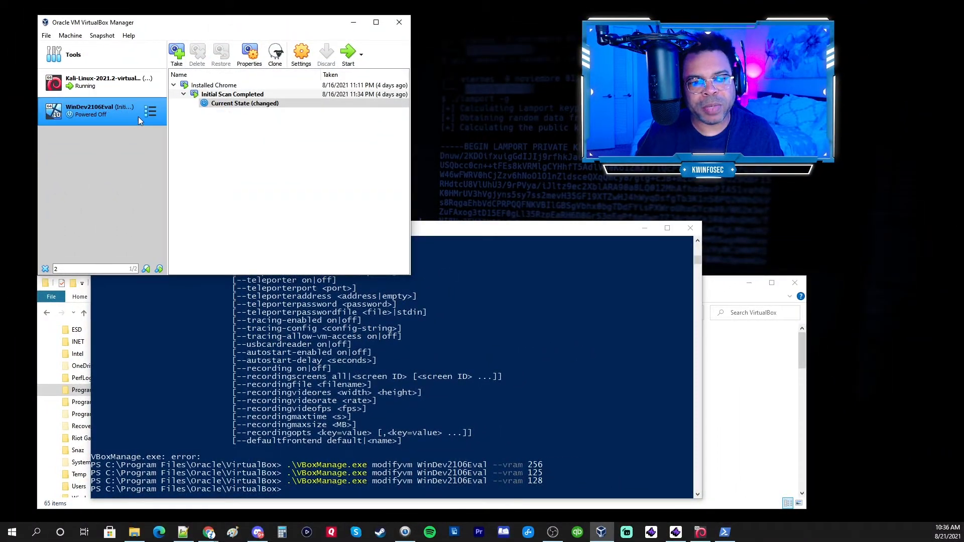
click(301, 55)
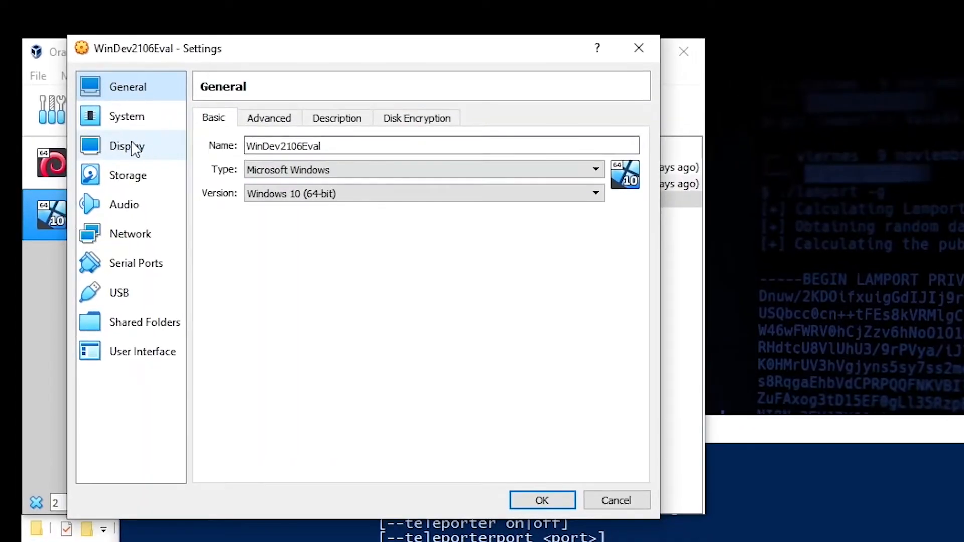
click(127, 146)
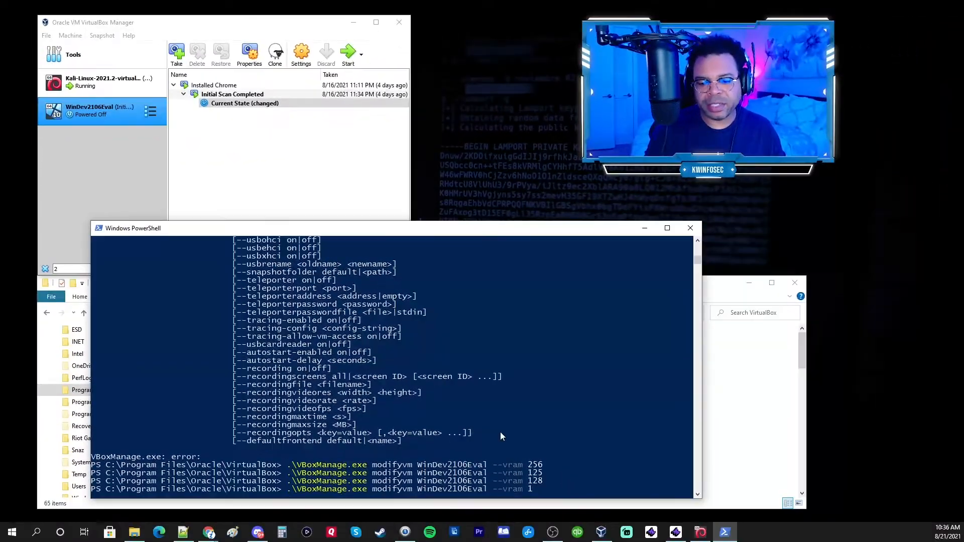
text(256)
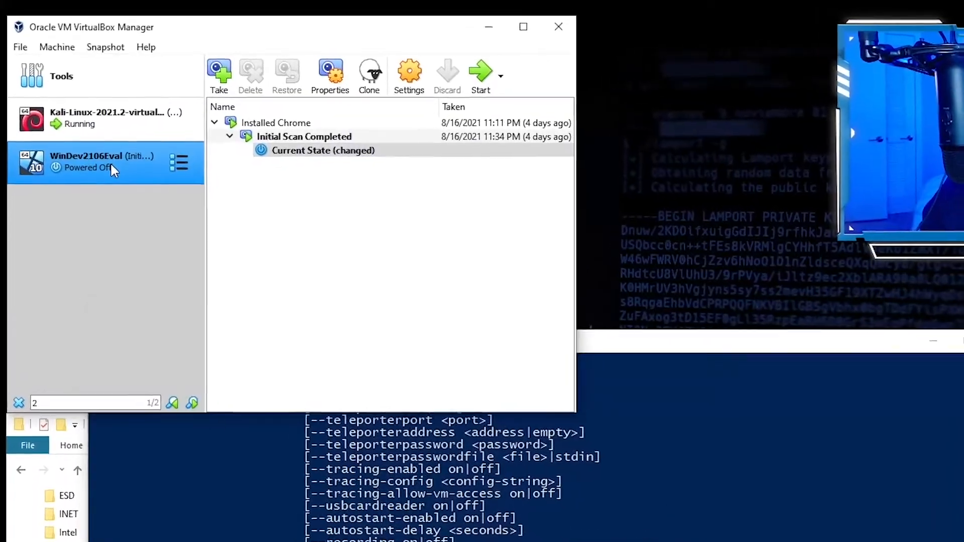
Reopen WinDev2106Eval's Display settings to confirm video memory reads 256 MB.
click(409, 70)
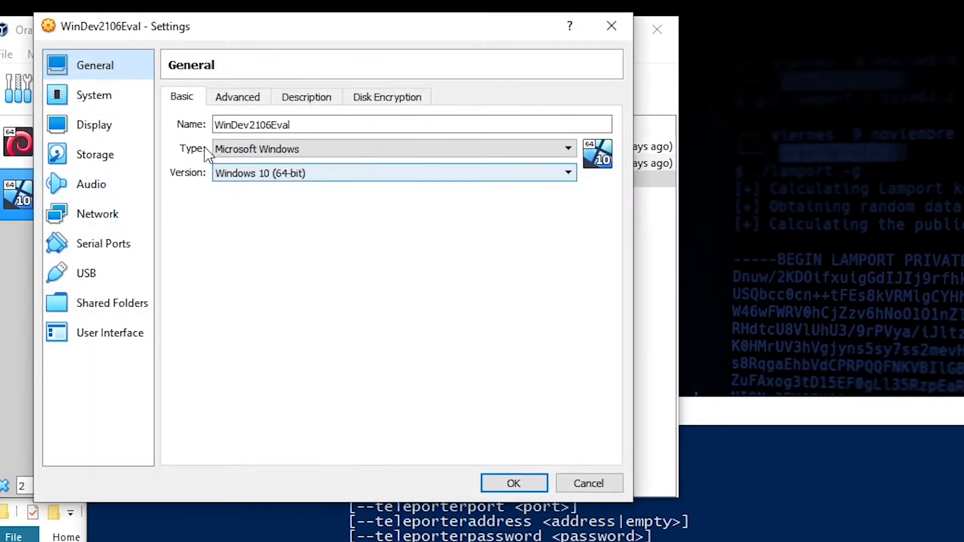
click(95, 124)
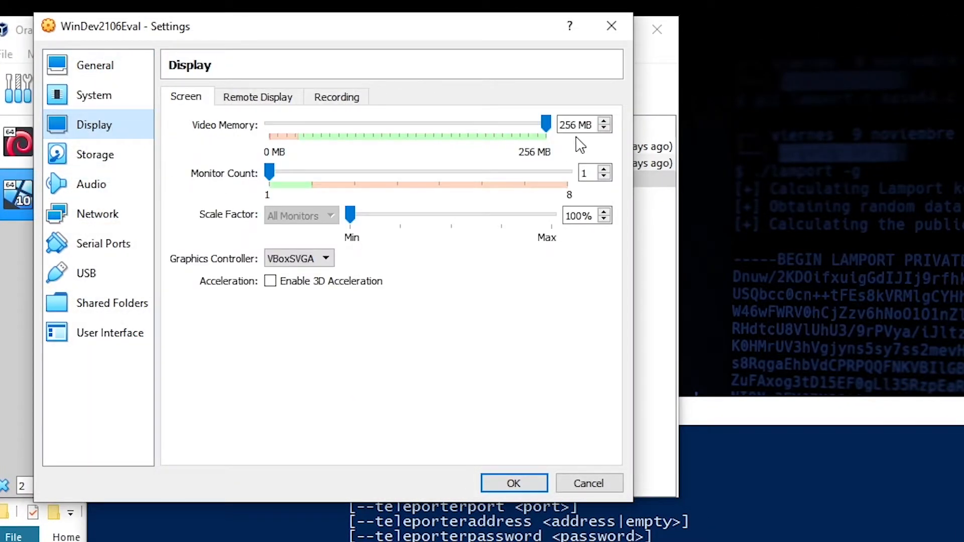